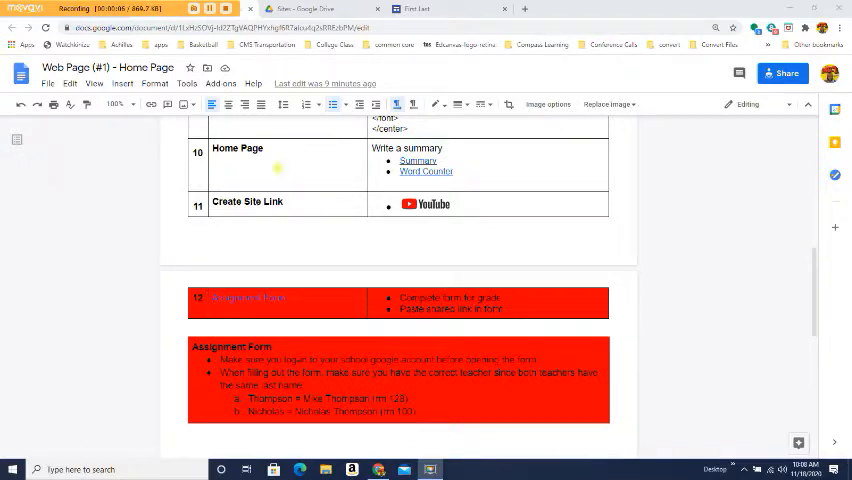
Switch from the assignment document to the Cavemen & Cavegirls site editor.
{"action": "left_click", "coordinate": [448, 8]}
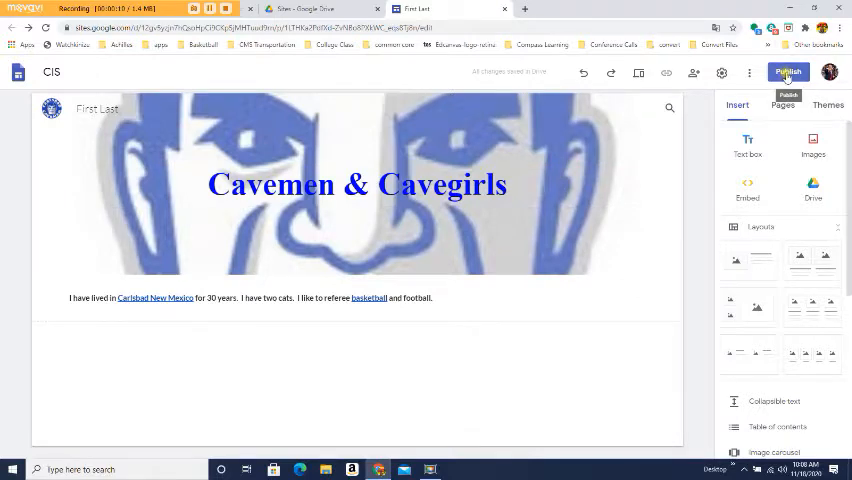
Start publishing and enter first-last99 as the site's web address.
{"action": "left_click", "coordinate": [788, 72]}
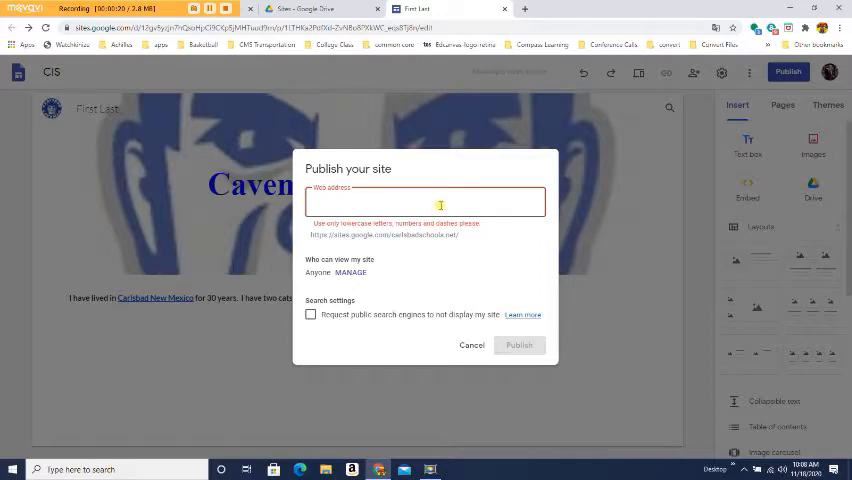
{"action": "type", "text": "first"}
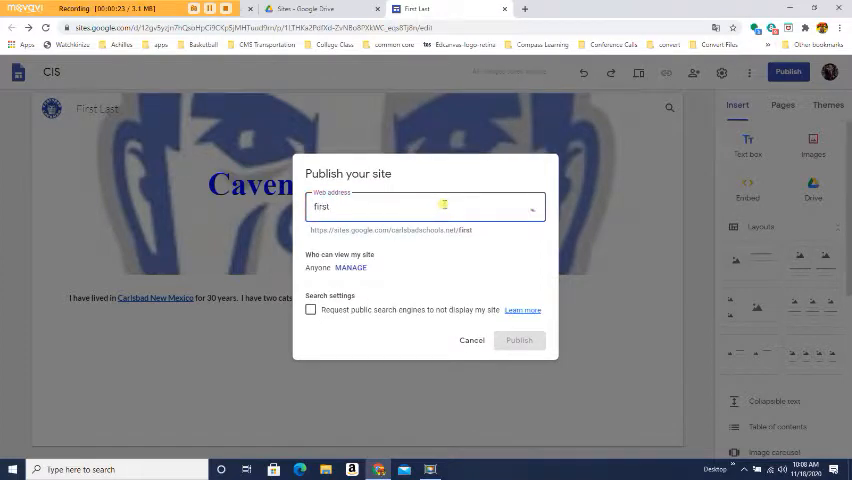
{"action": "type", "text": "-"}
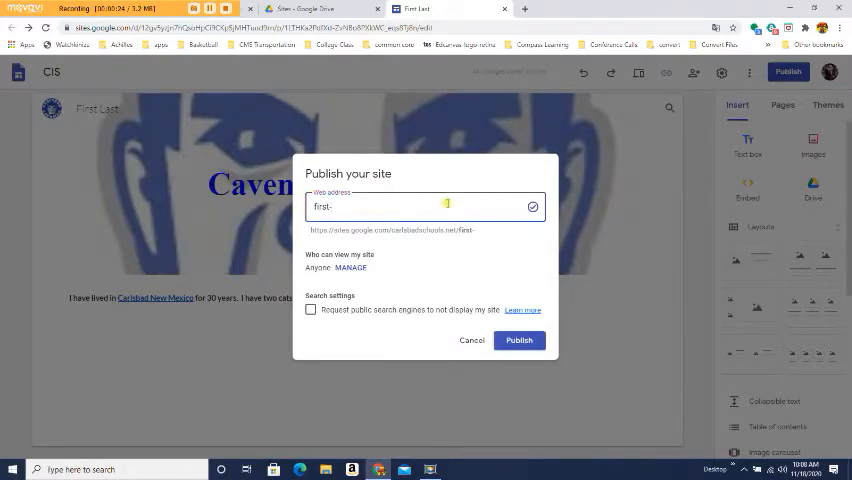
{"action": "type", "text": "last"}
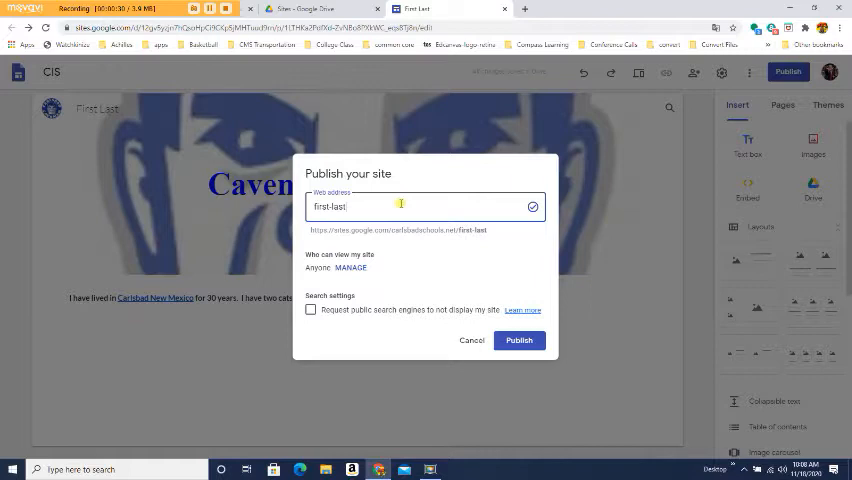
{"action": "type", "text": "99"}
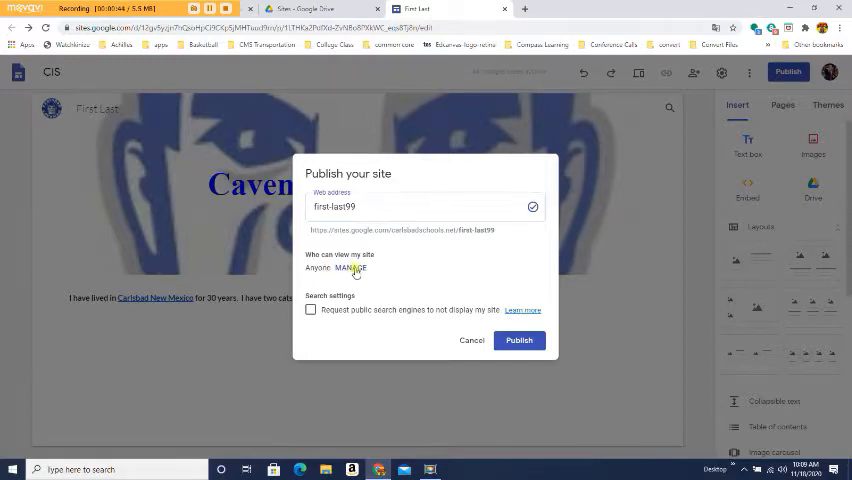
Set the draft link to viewable by anyone with the link and finish sharing changes.
{"action": "left_click", "coordinate": [356, 268]}
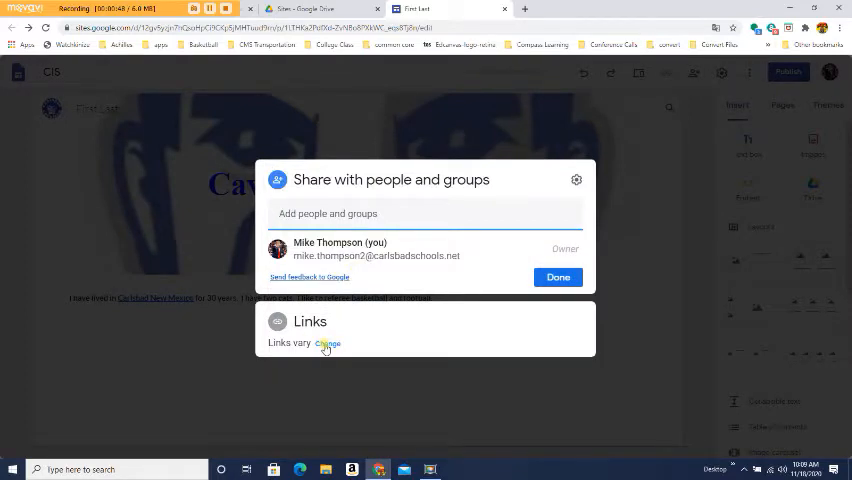
{"action": "left_click", "coordinate": [328, 344]}
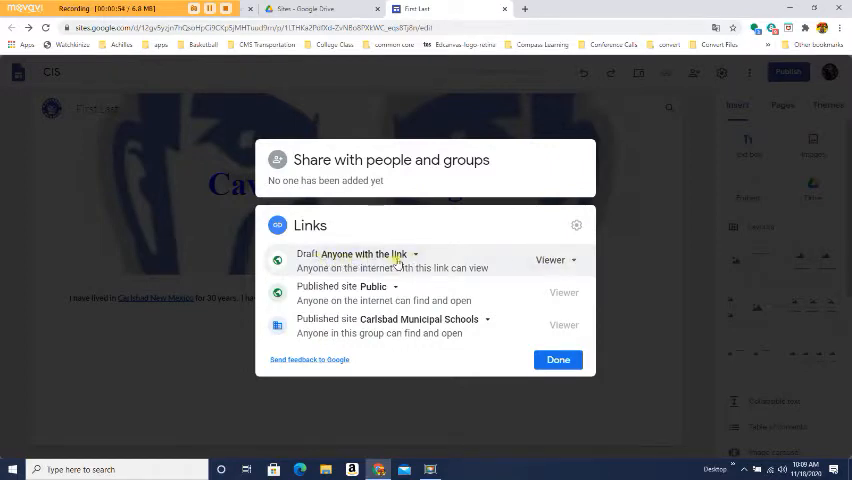
{"action": "left_click", "coordinate": [390, 254]}
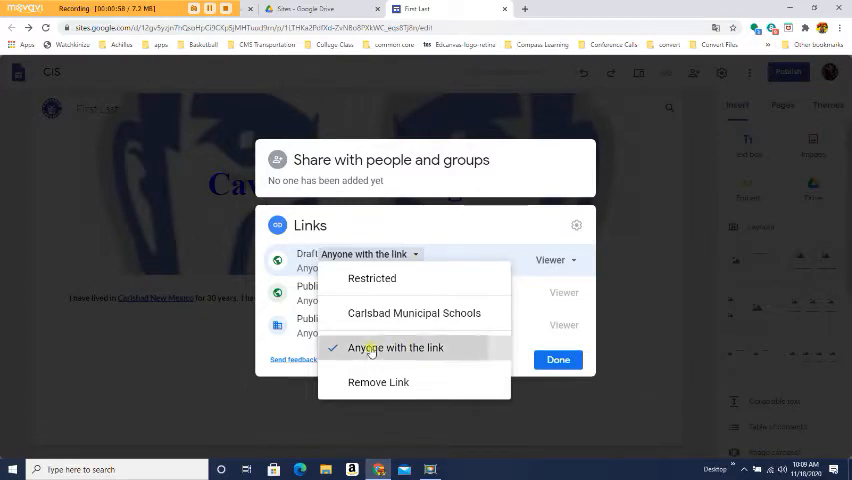
{"action": "left_click", "coordinate": [396, 348]}
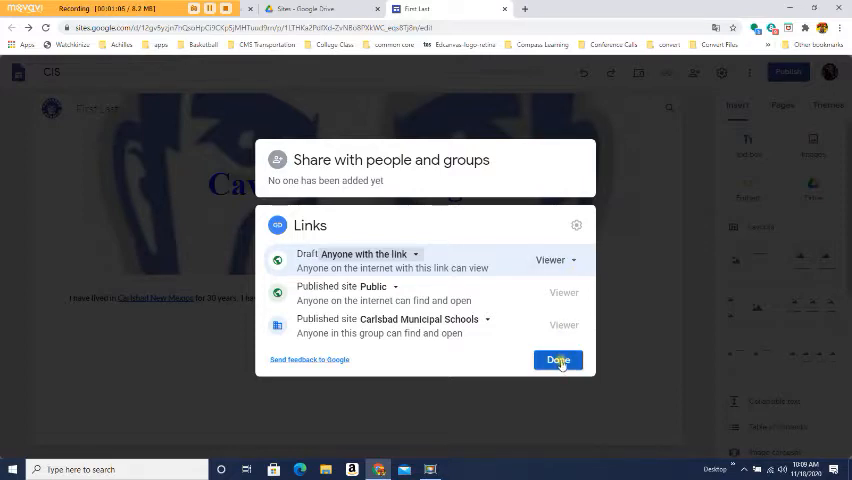
{"action": "left_click", "coordinate": [556, 360]}
{"action": "type", "text": "first-last99"}
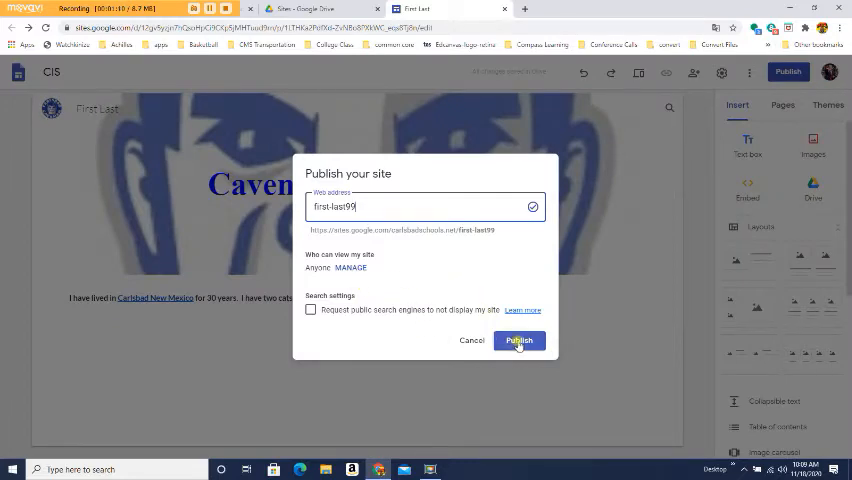
Publish the Cavemen & Cavegirls site at the first-last99 address.
{"action": "left_click", "coordinate": [520, 340]}
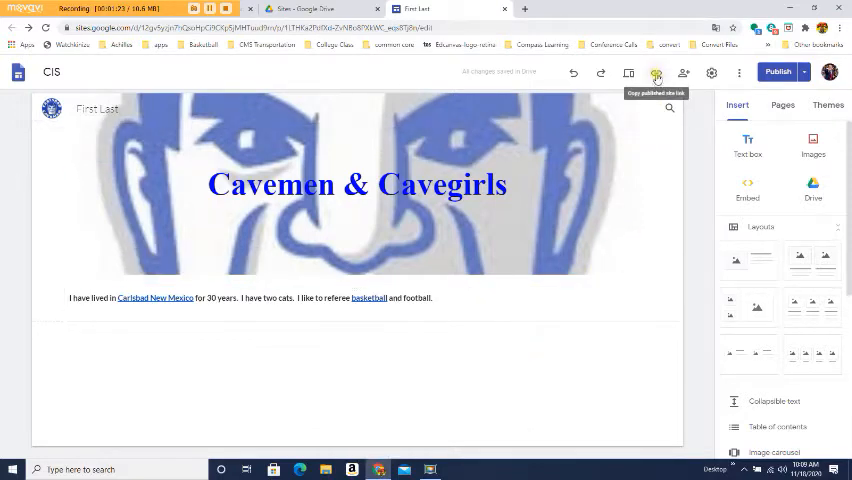
Copy the published site's link from the toolbar.
{"action": "left_click", "coordinate": [656, 72]}
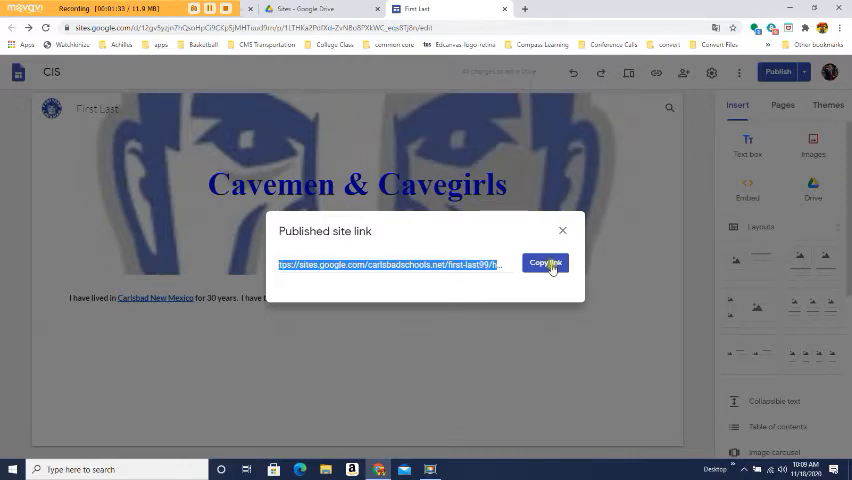
{"action": "left_click", "coordinate": [544, 262]}
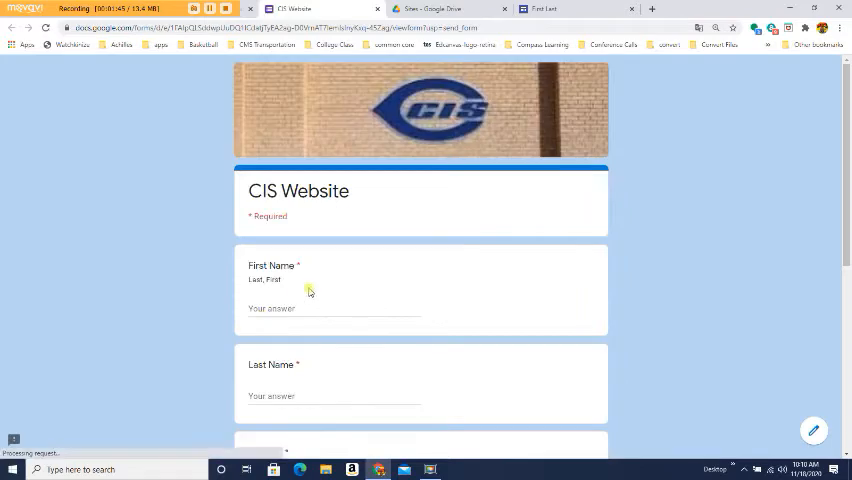
Paste the first-last99/home site link into the form's Link answer.
{"action": "scroll", "scroll_direction": "down", "scroll_amount": 3}
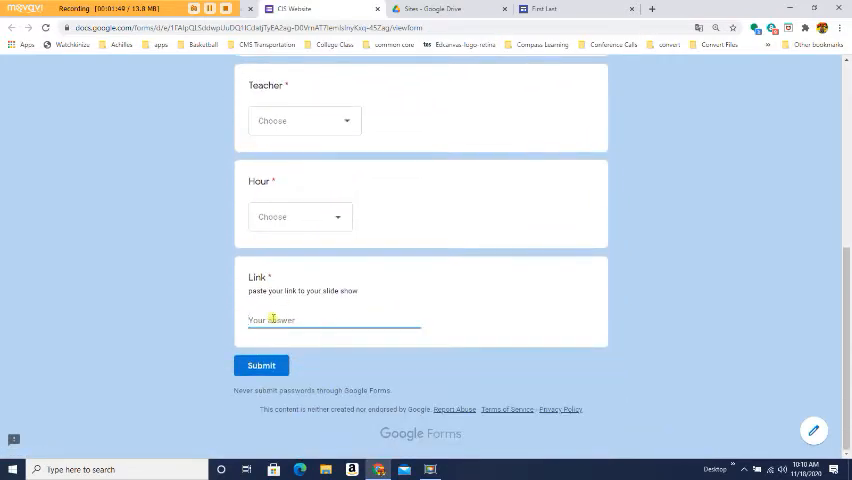
{"action": "type", "text": "e.com/carlsbadschools.net/first-last99/home"}
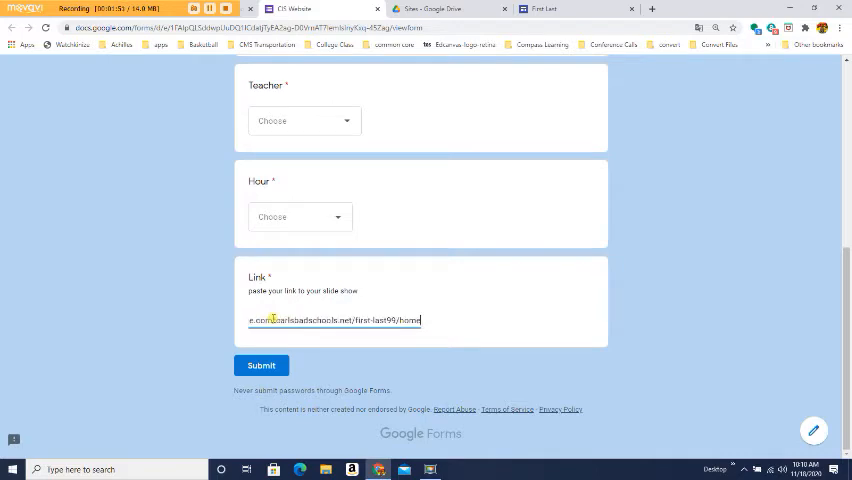
{"action": "mouse_move", "coordinate": [364, 332]}
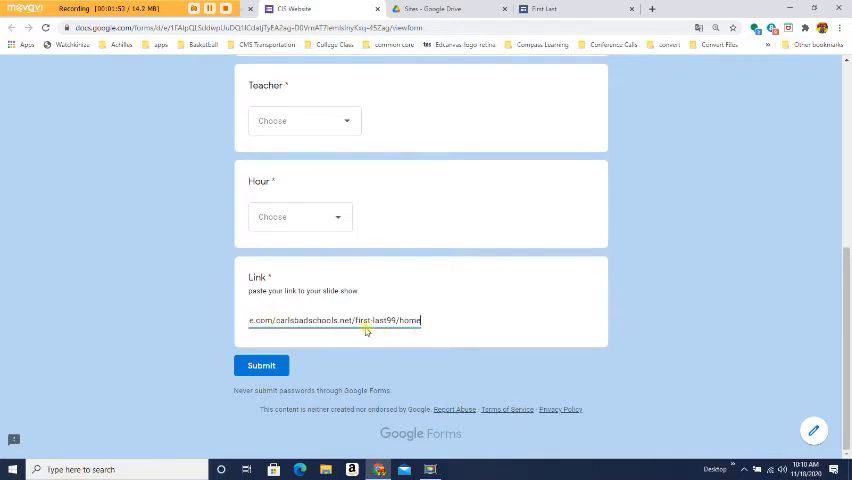